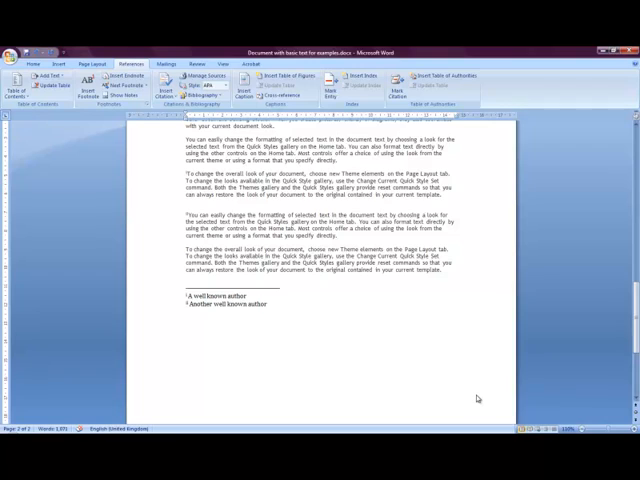
scroll("down", 3)
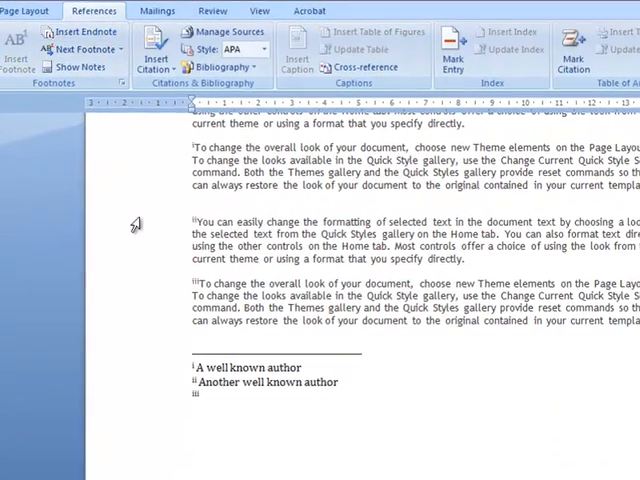
type("Test")
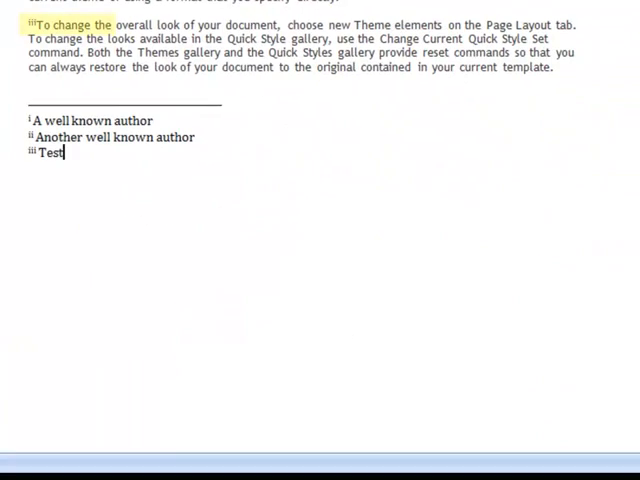